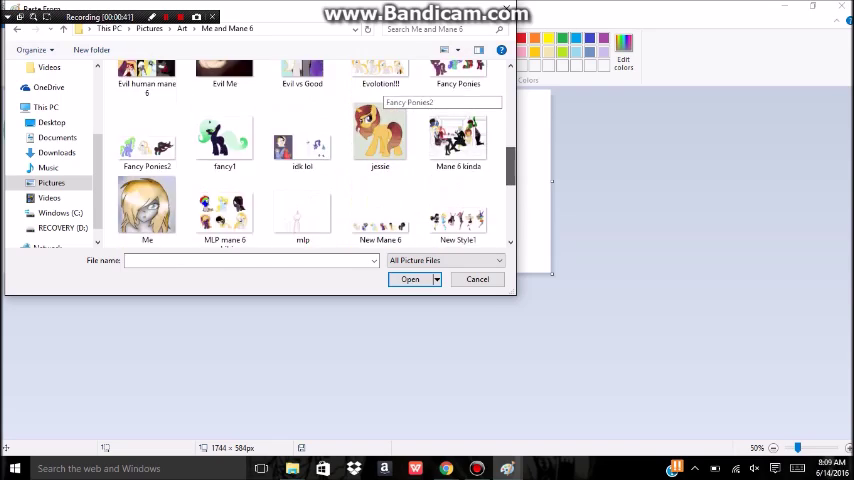
# Step: Place the pony pictures side by side on the canvas and fill the left pony's coat green
pyautogui.scroll(-3)
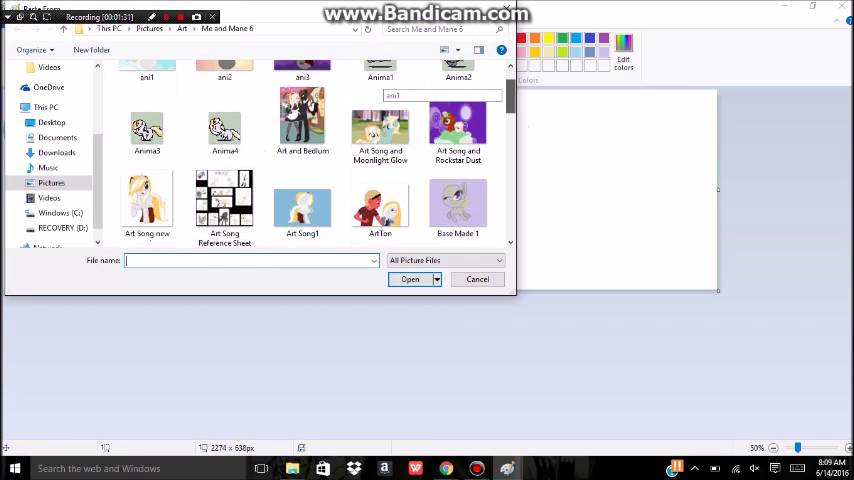
pyautogui.click(409, 279)
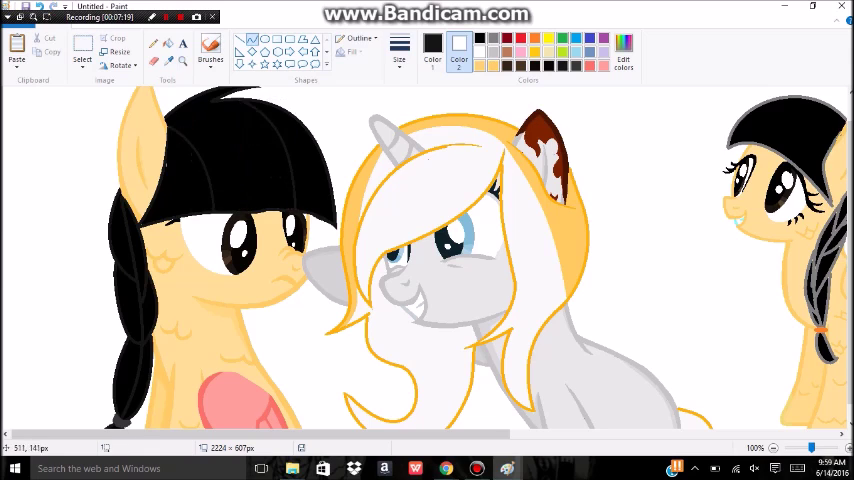
pyautogui.rightClick(170, 240)
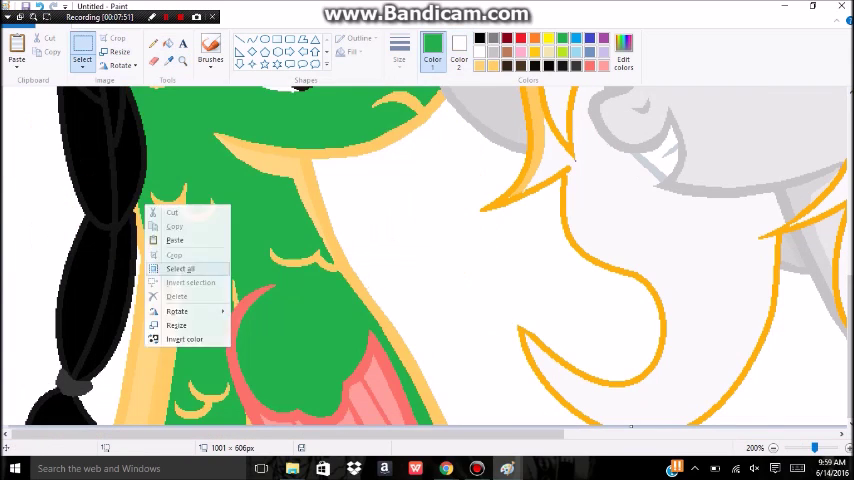